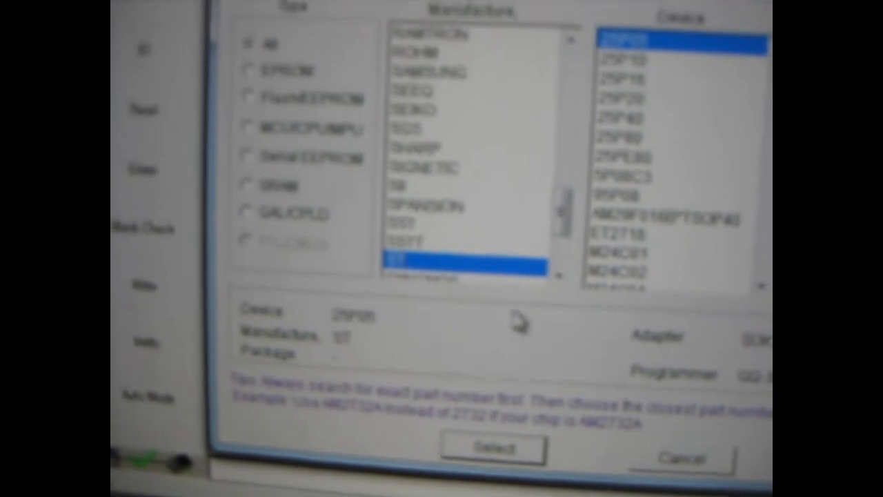
Filter the Device select list to chips manufactured by ST
click(663, 118)
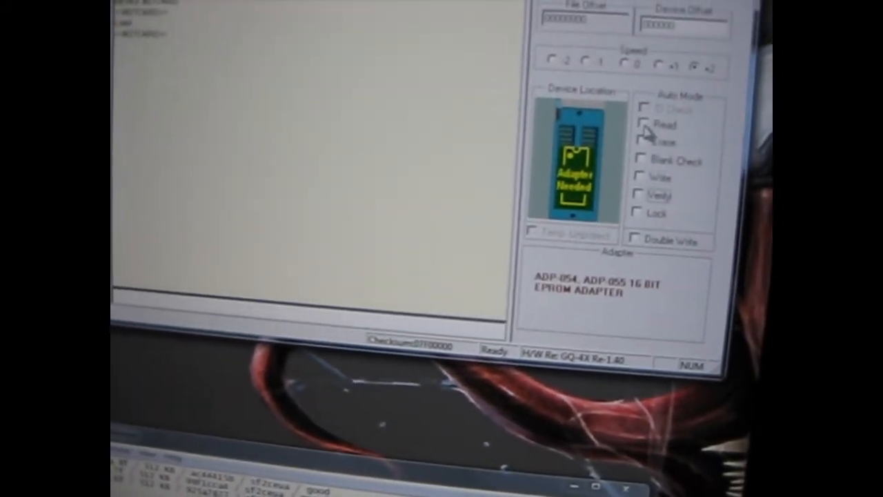
Start a Read of the erased M27C4002 and wait for 'Read completed'
click(643, 124)
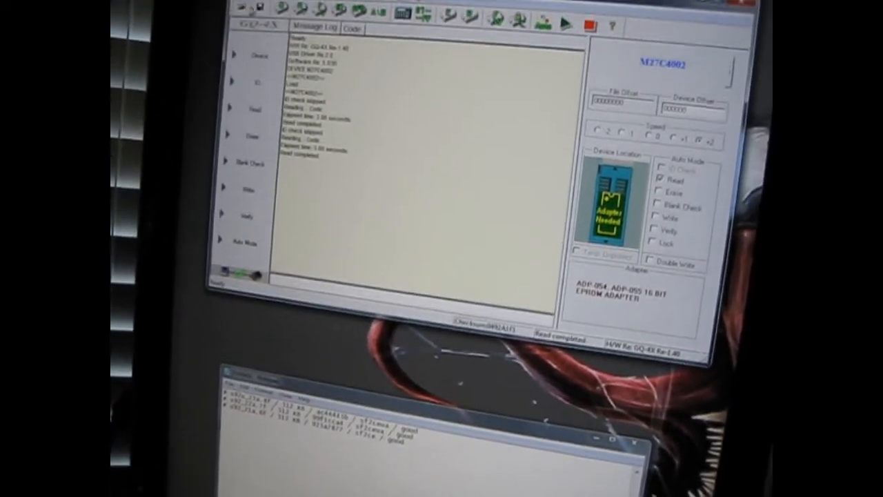
Use File > Open... to browse for a ROM image to load into the buffer
click(263, 49)
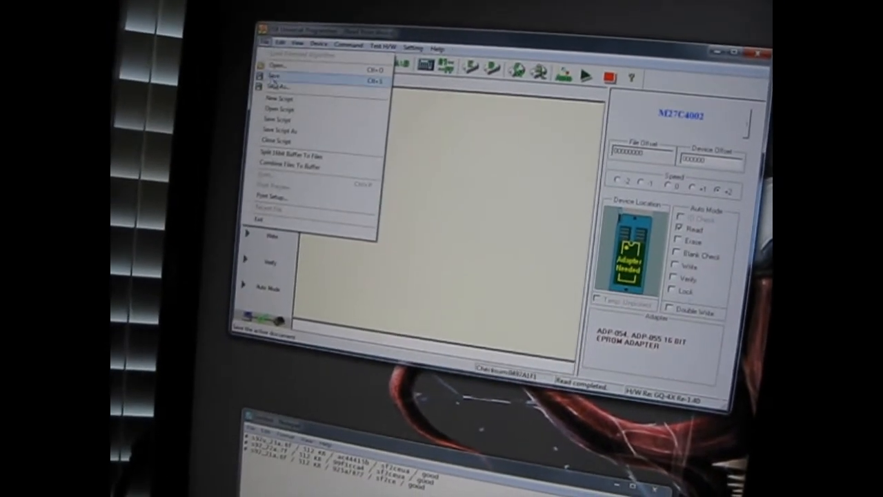
click(276, 83)
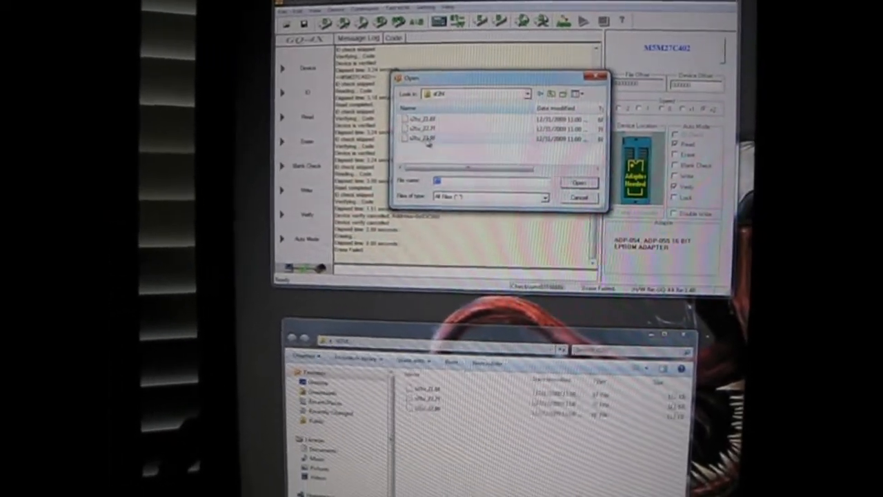
Load the ROM 23 .bin image into the buffer as Binary format with Normal modes
click(578, 182)
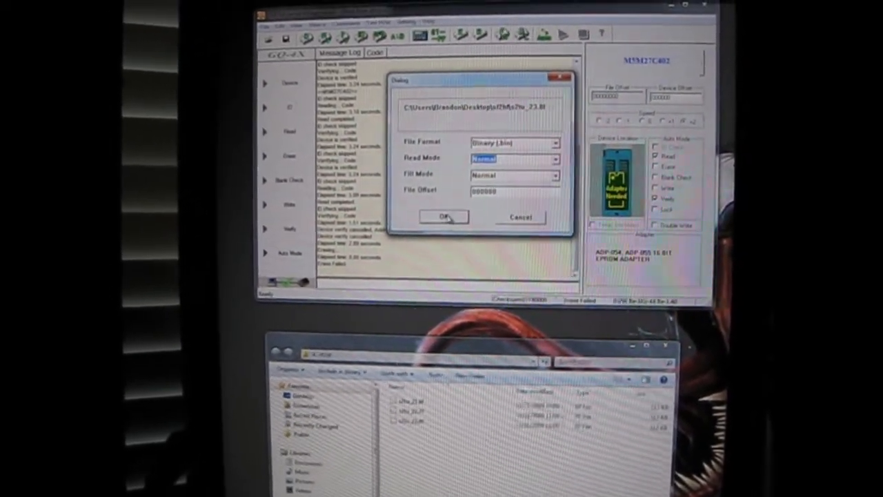
click(443, 217)
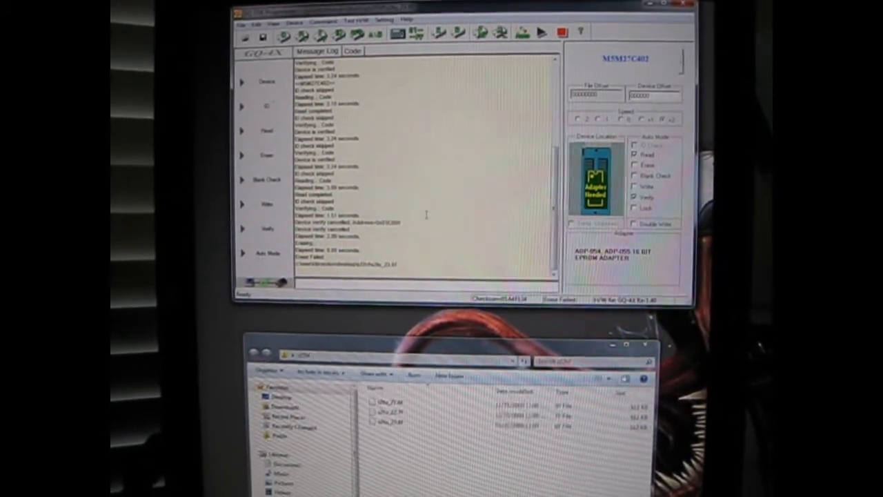